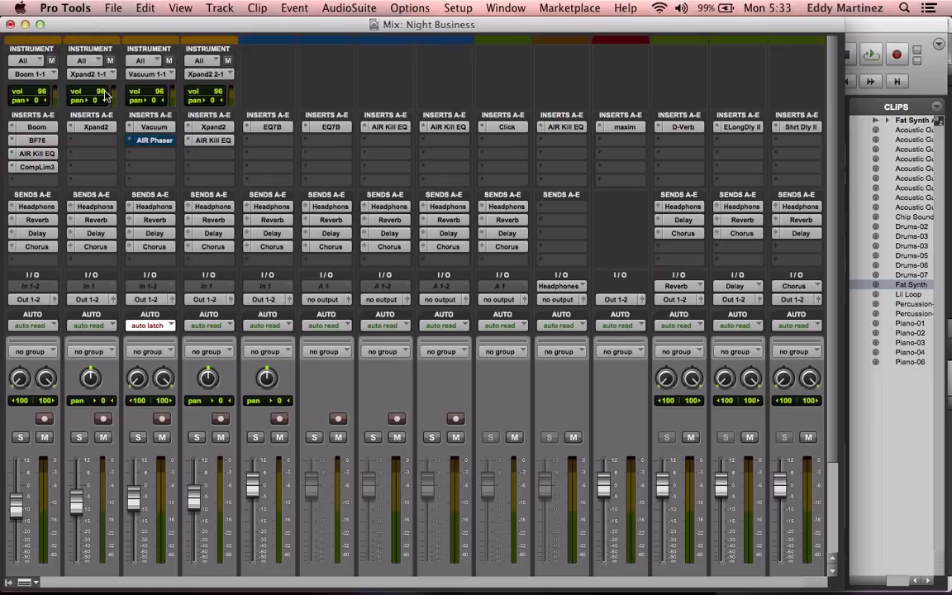
- Browse the modulation plug-ins available for an empty insert slot on the Xpand2 track
left_click(153, 139)
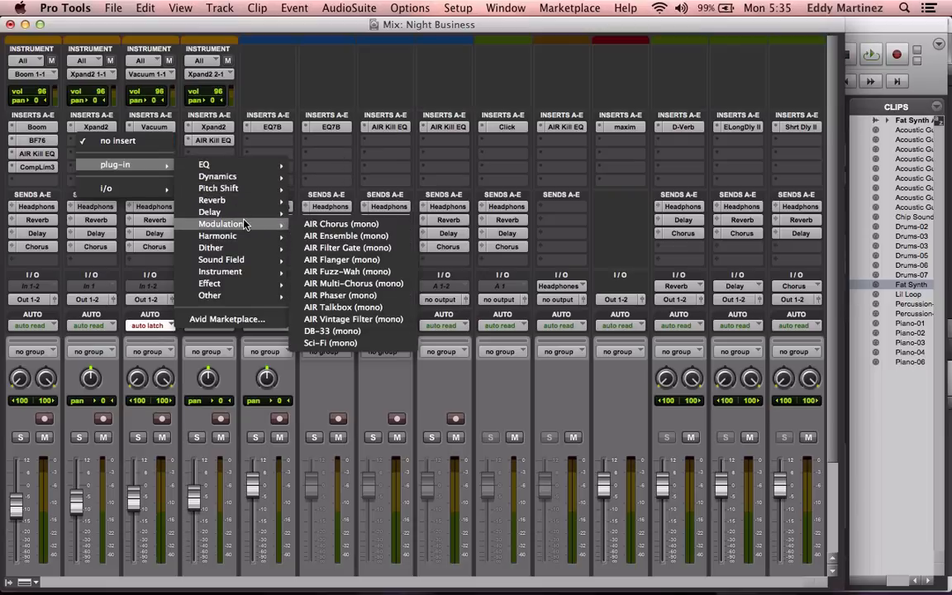
- Dismiss the insert plug-in menu without adding any effect to Xpand2
left_click(340, 294)
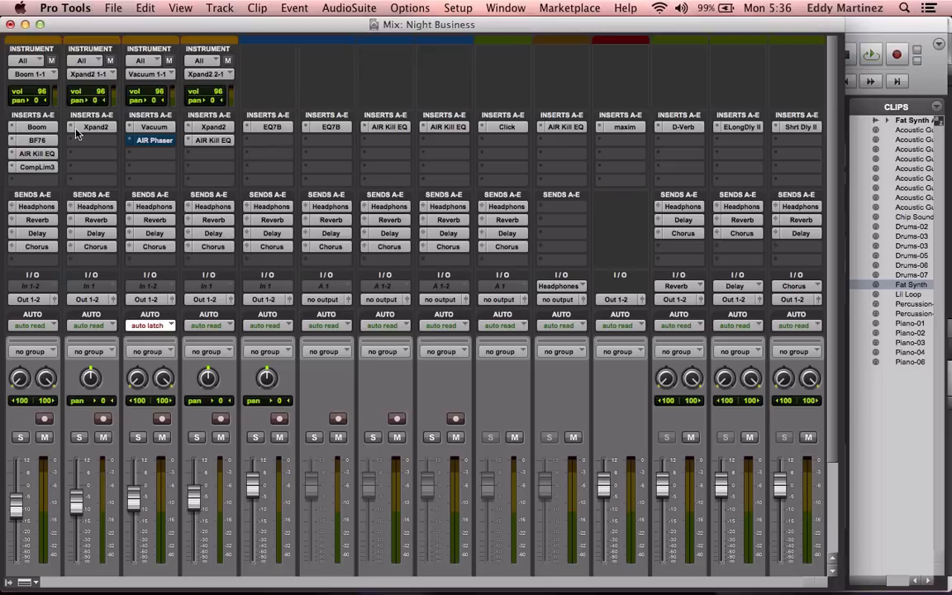
mouse_move(36, 205)
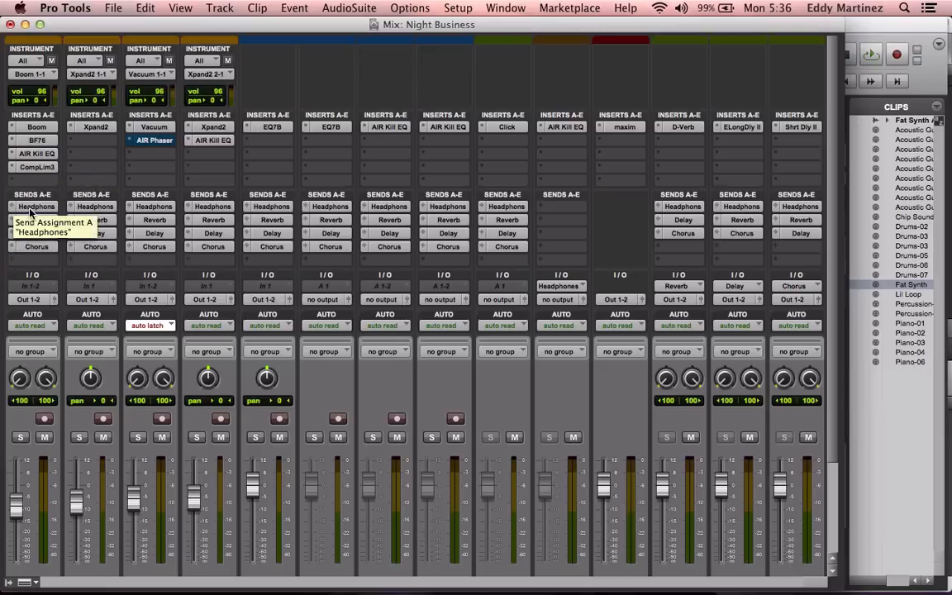
scroll("down", 3)
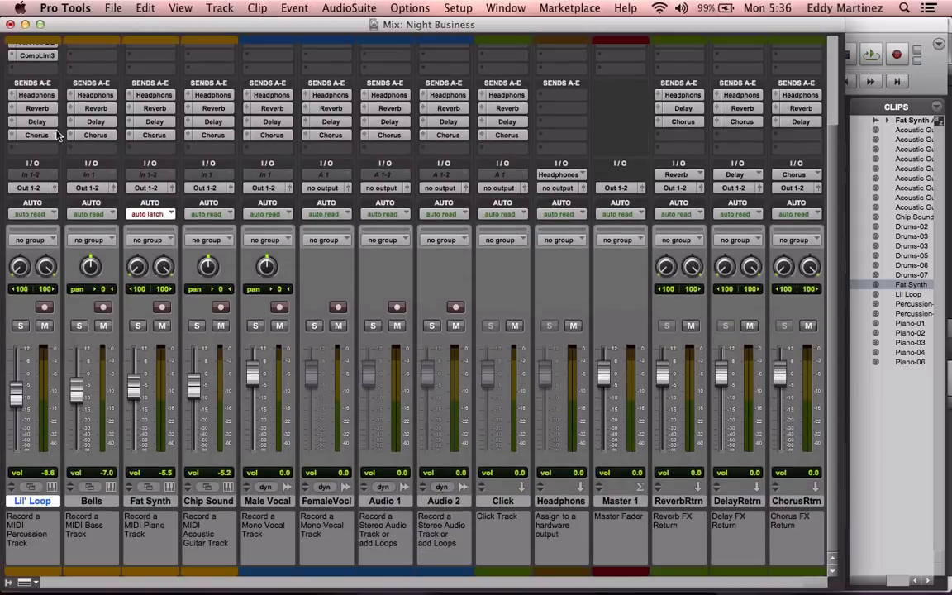
mouse_move(33, 213)
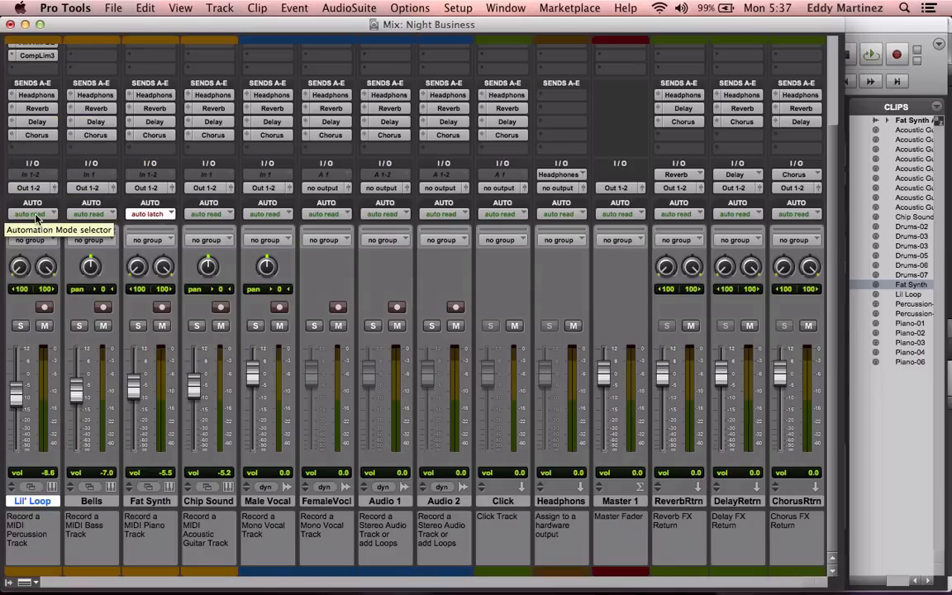
mouse_move(35, 239)
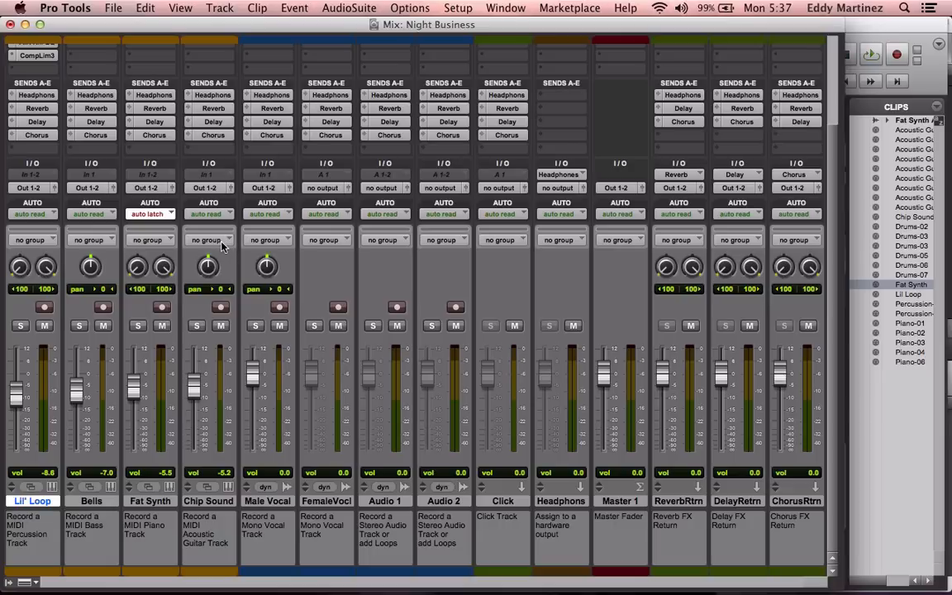
mouse_move(32, 240)
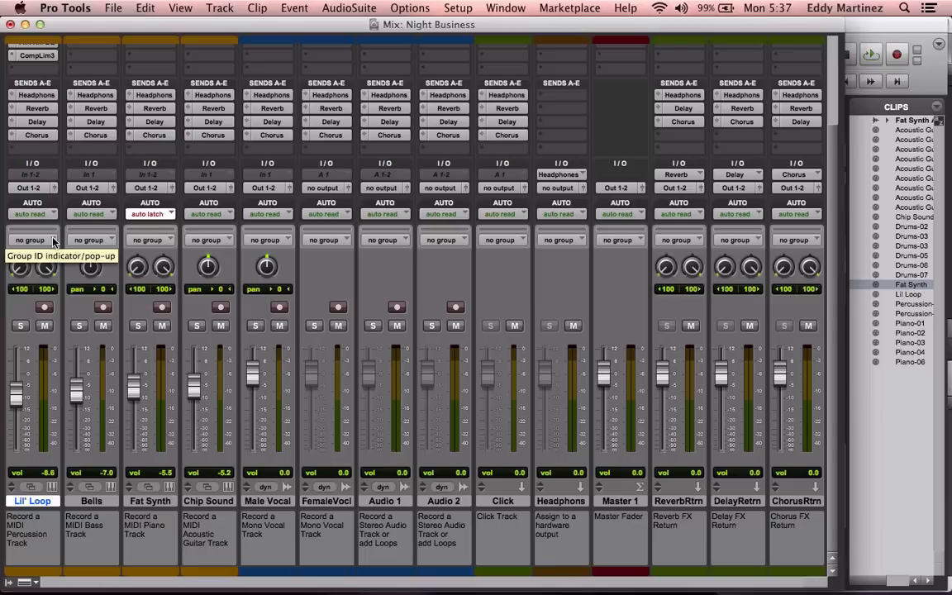
mouse_move(31, 240)
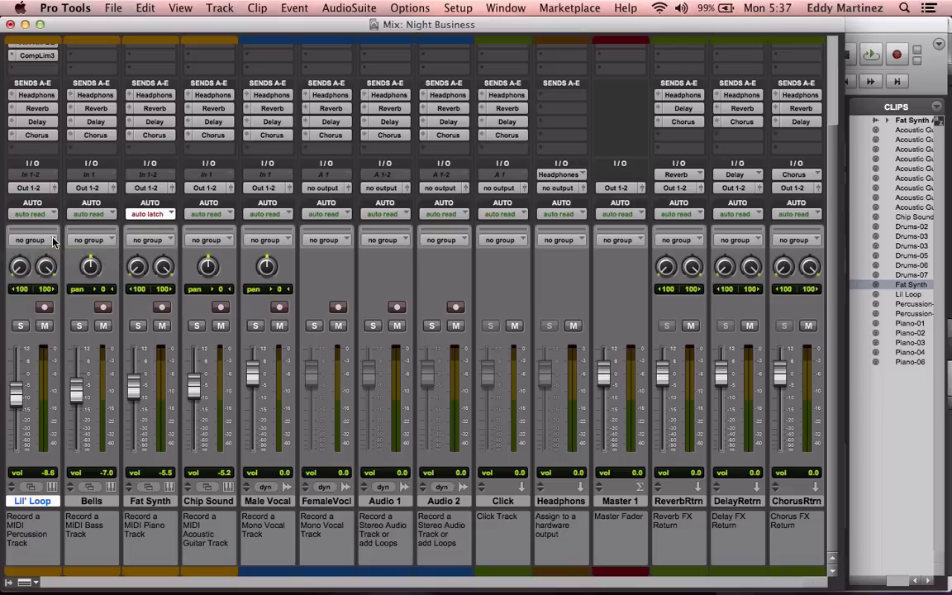